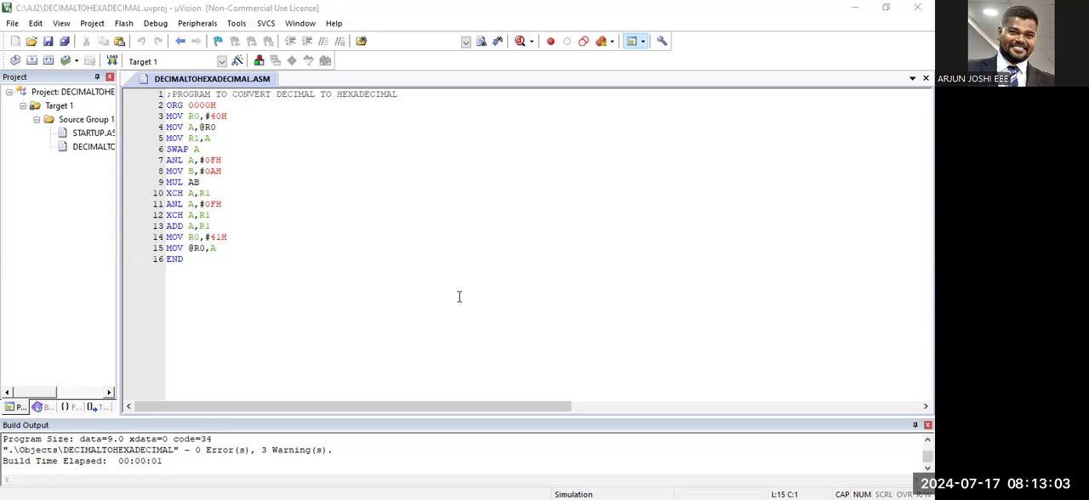
pyautogui.moveTo(466, 302)
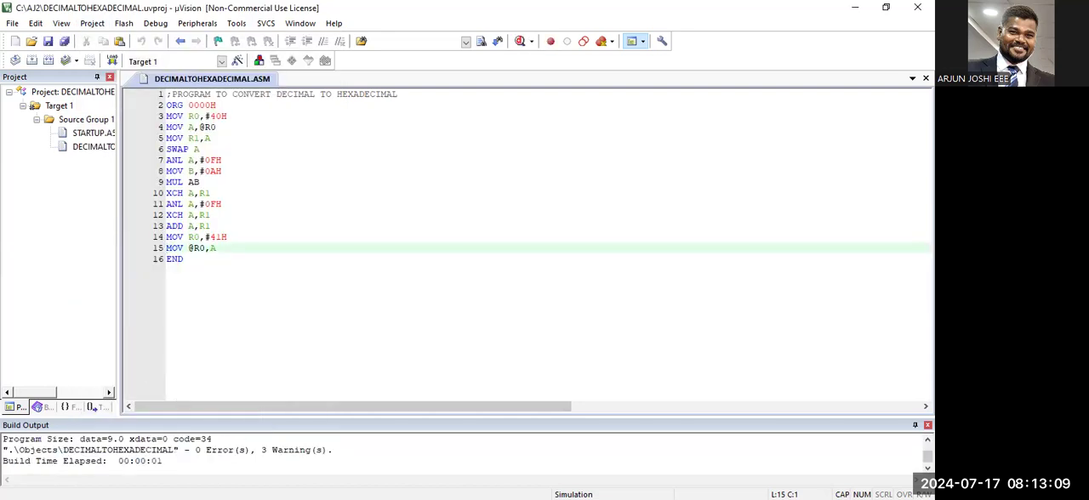
pyautogui.moveTo(708, 364)
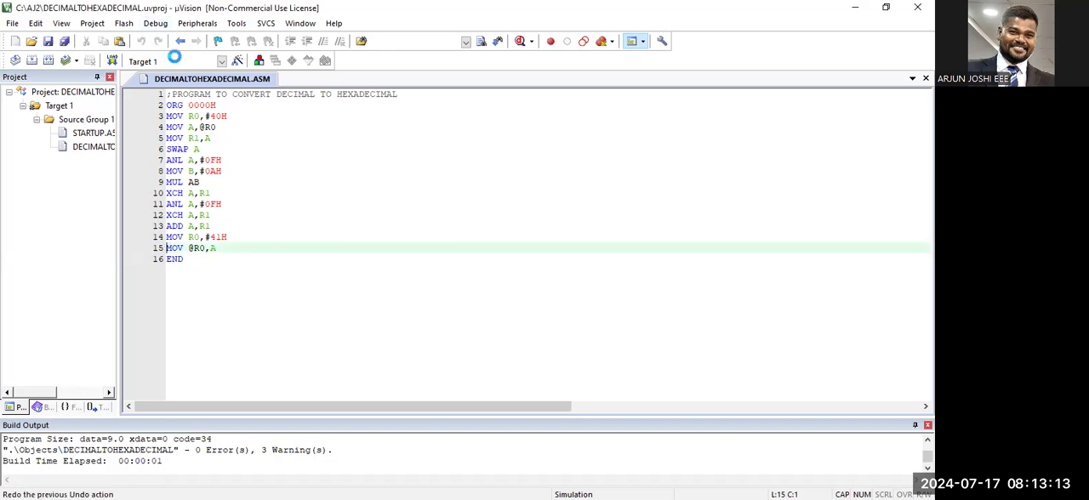
# Start the debug session and dismiss the evaluation-mode notice
pyautogui.click(175, 60)
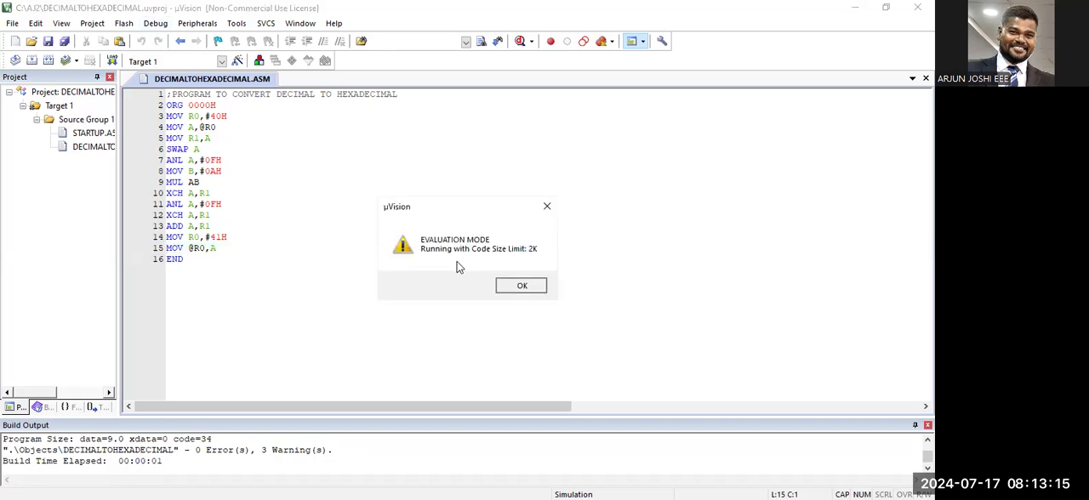
pyautogui.click(522, 285)
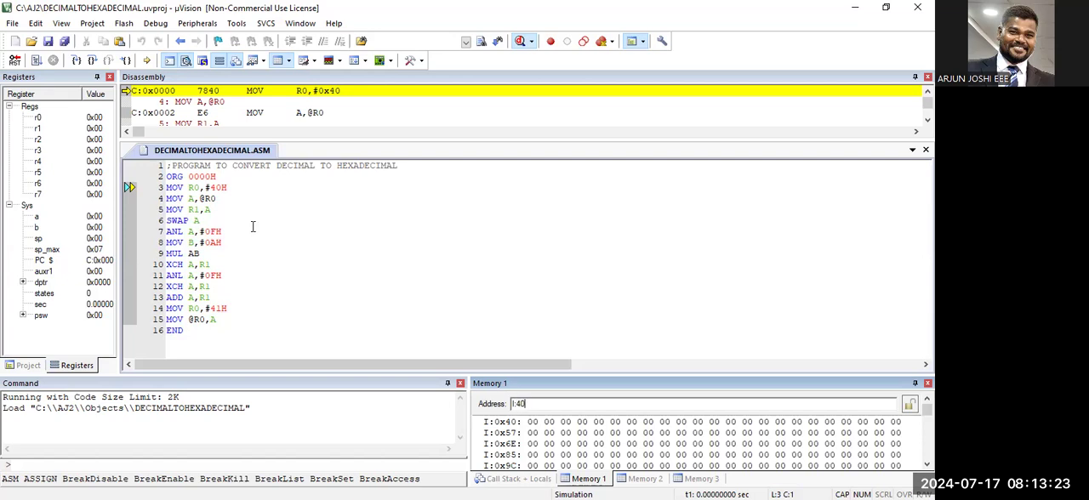
# Modify the Memory 1 byte at I:0x40 to hold 14H
pyautogui.write('H')
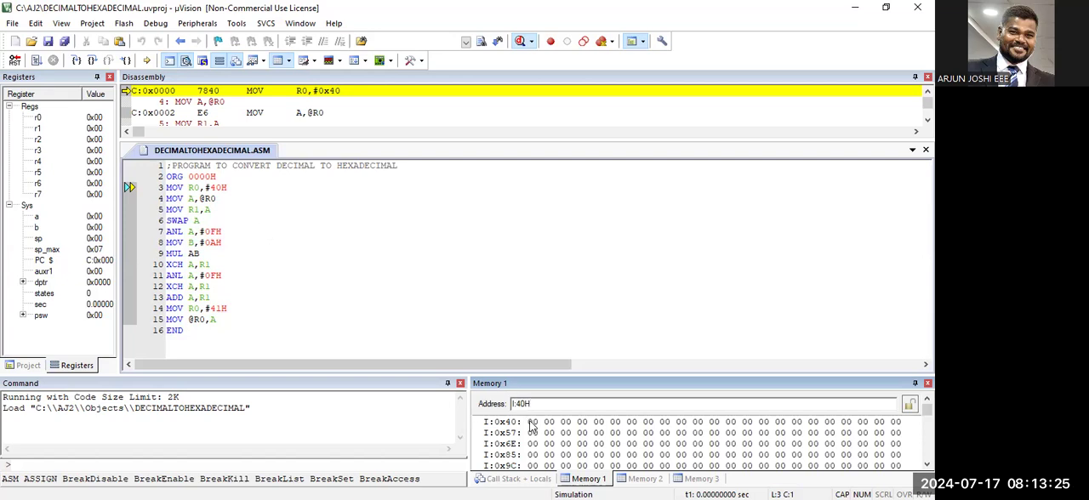
pyautogui.rightClick(532, 423)
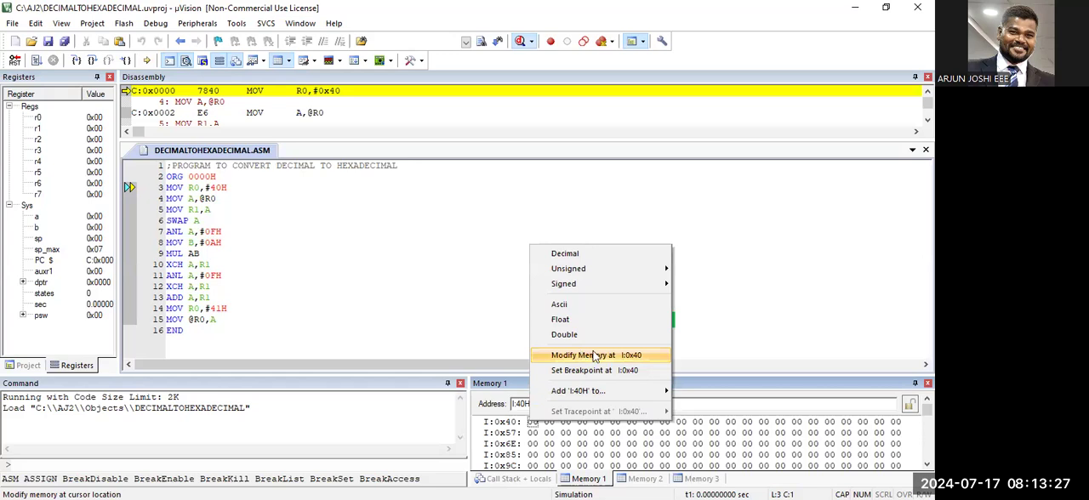
pyautogui.click(595, 355)
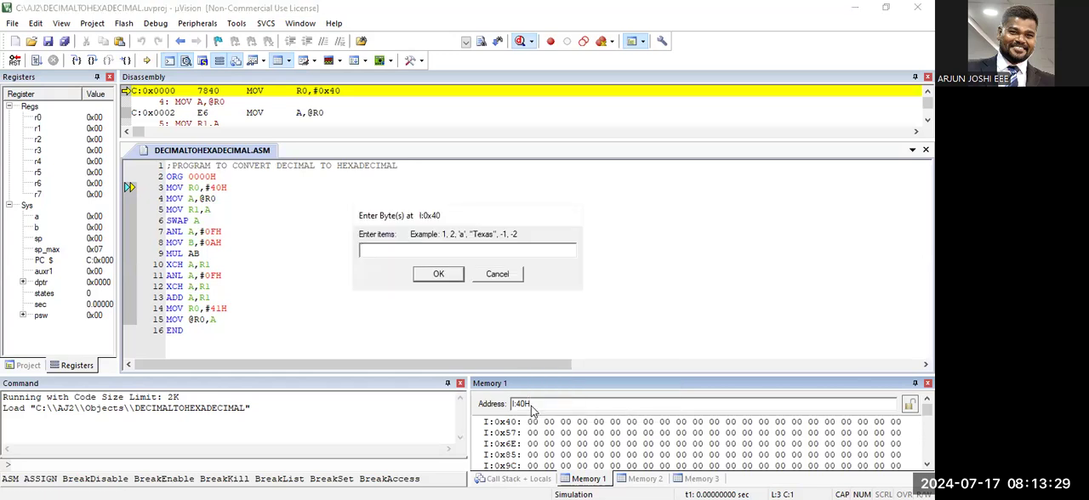
pyautogui.write('14H')
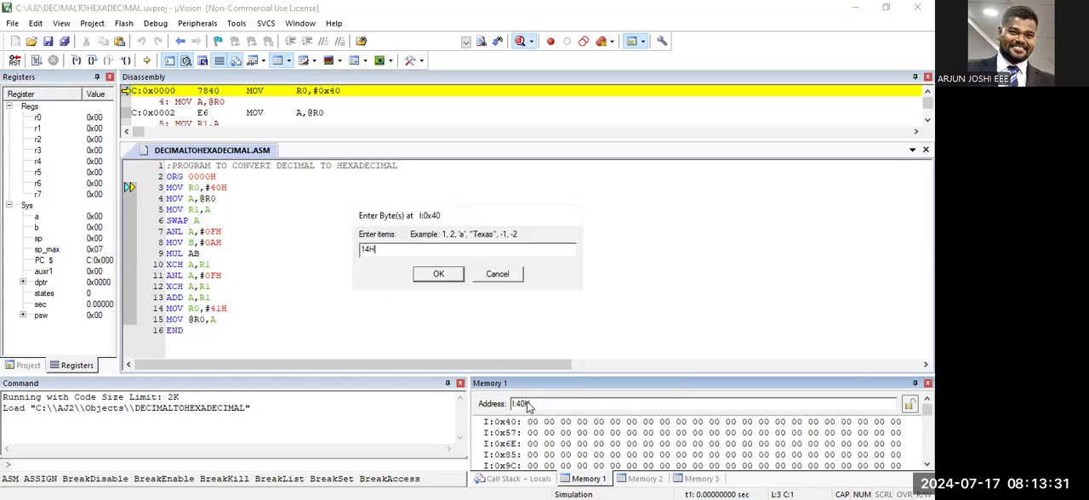
pyautogui.click(438, 273)
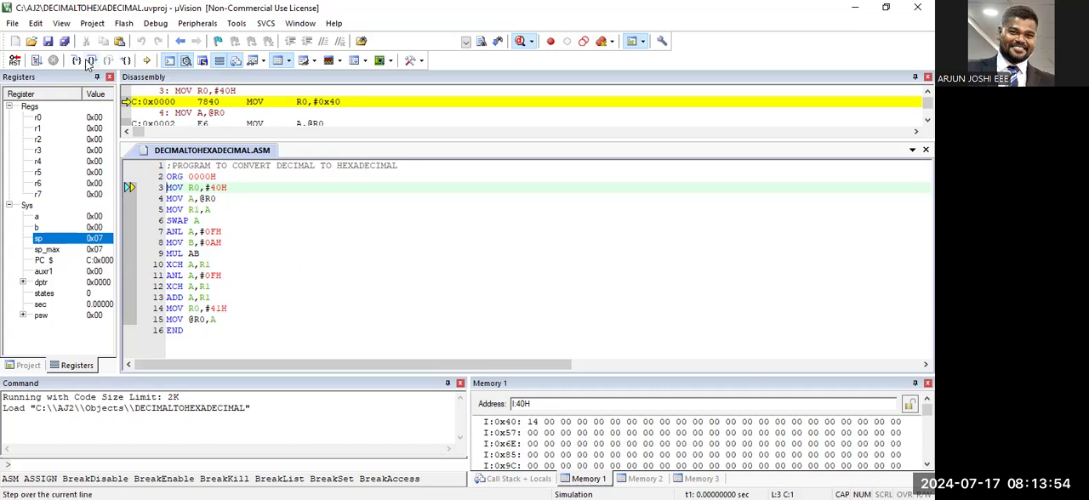
# Step to MOV B,#0AH, leaving R0 at 40H, R1 at 14H, A at 01H
pyautogui.click(77, 59)
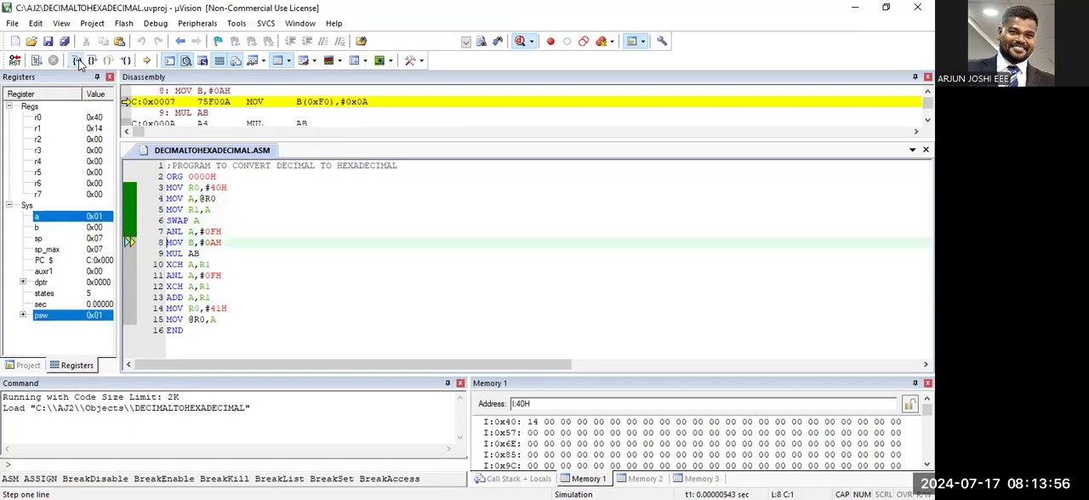